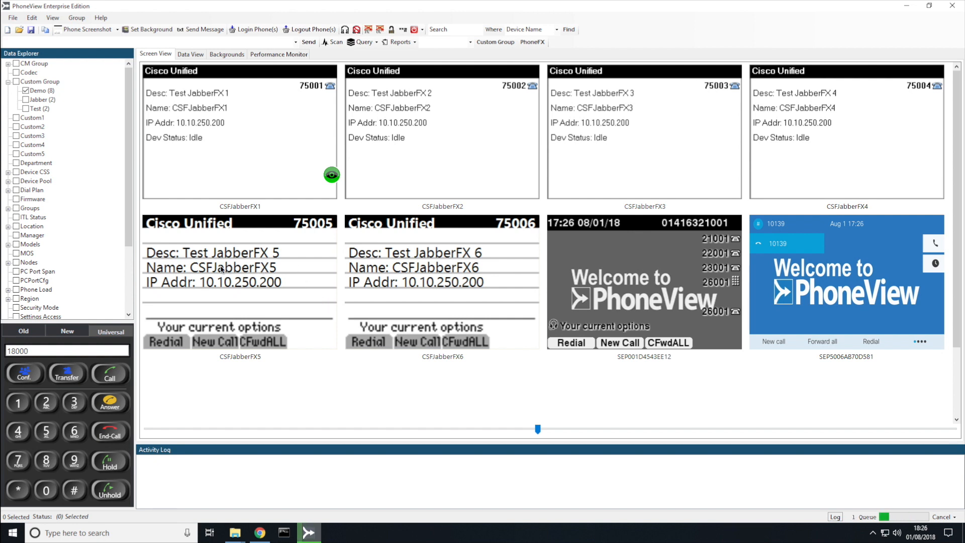
# Register the CSFJabberFX5 and CSFJabberFX6 endpoints from the tile's context menu
pyautogui.click(221, 281)
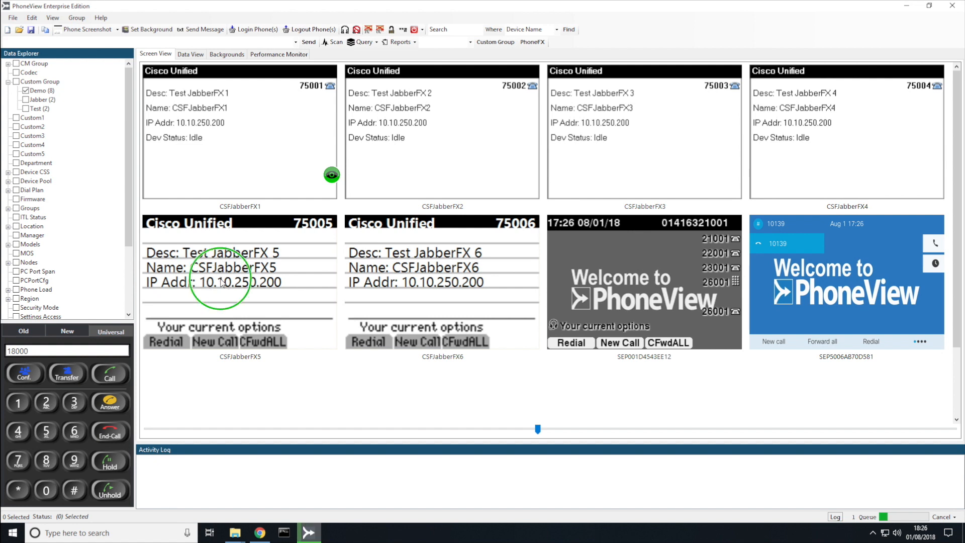
pyautogui.rightClick(221, 280)
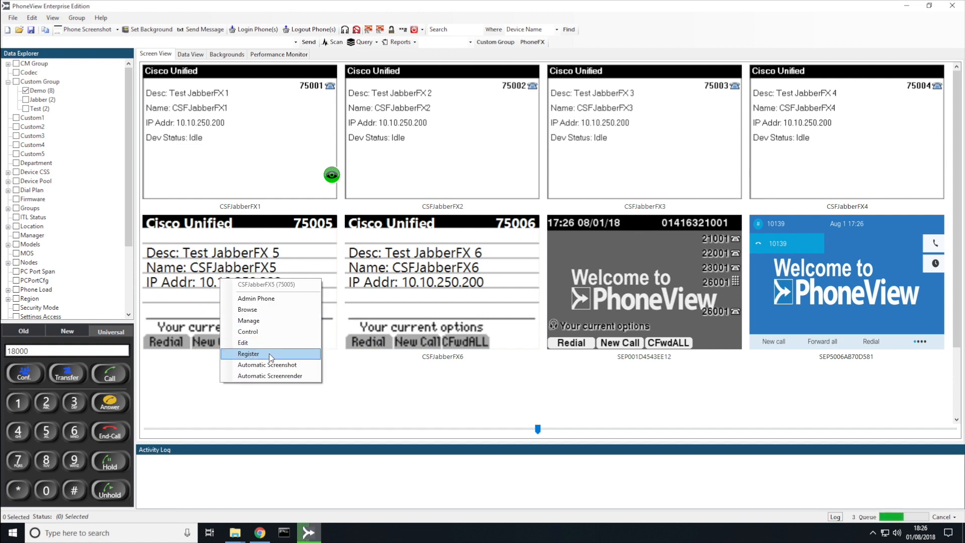
pyautogui.click(248, 353)
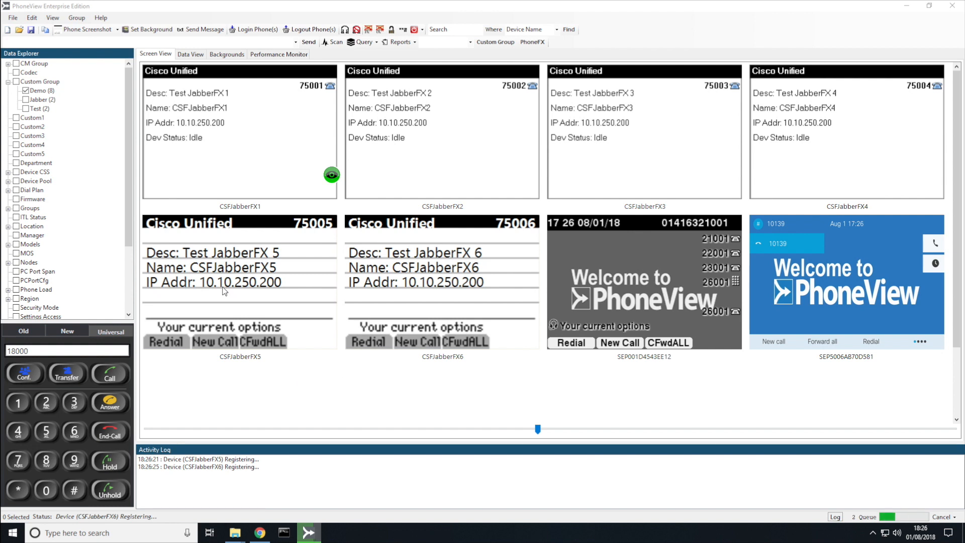
pyautogui.moveTo(391, 241)
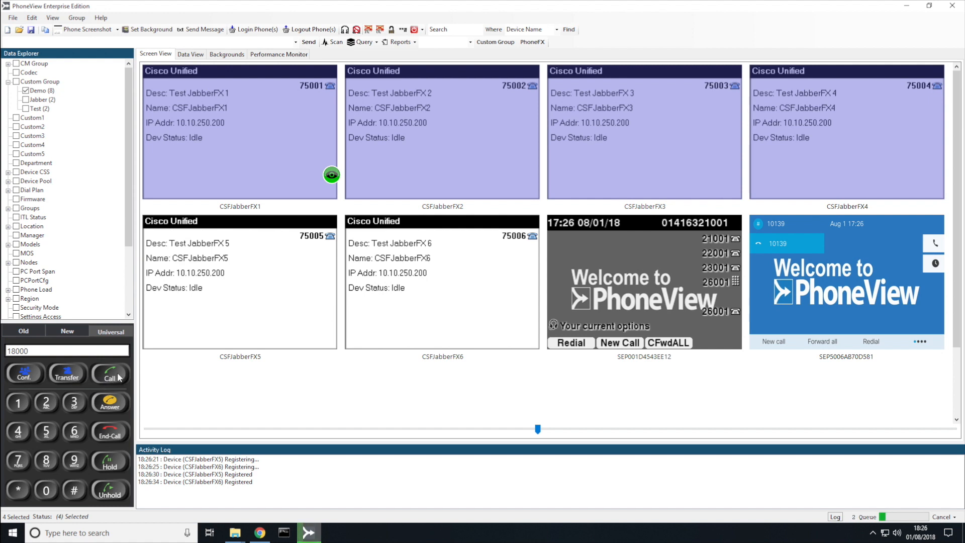
# Start a call from CSFJabberFX1 to extension 75005 so CSFJabberFX5 rings
pyautogui.click(110, 374)
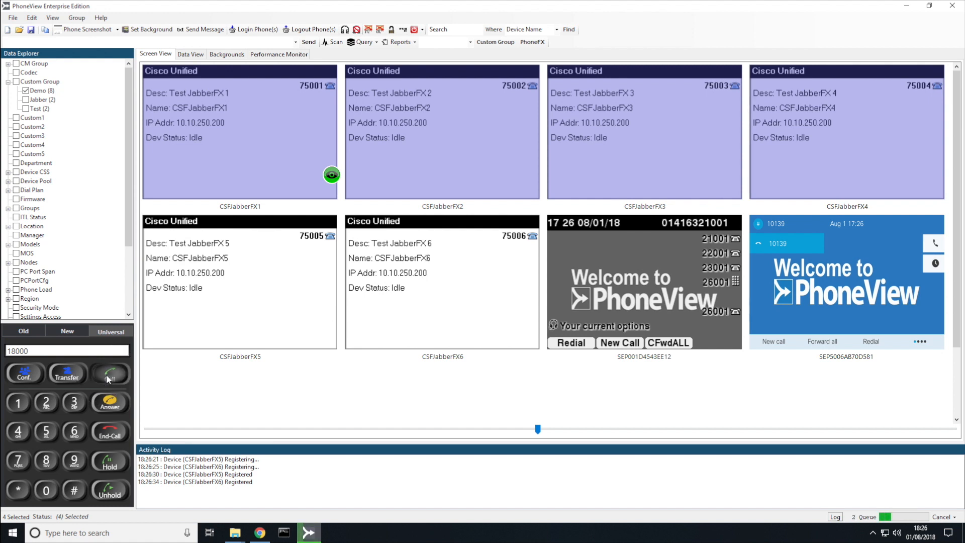
pyautogui.click(108, 374)
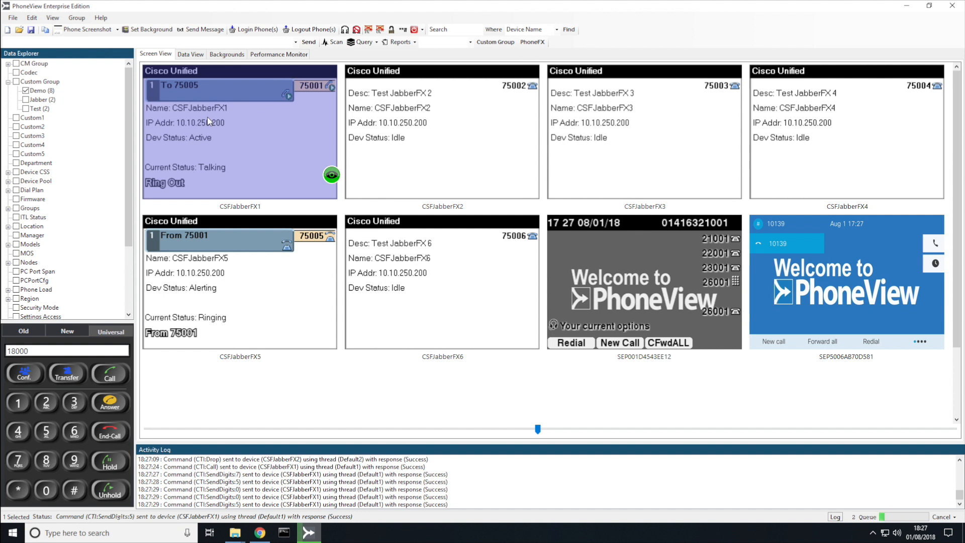
pyautogui.moveTo(229, 285)
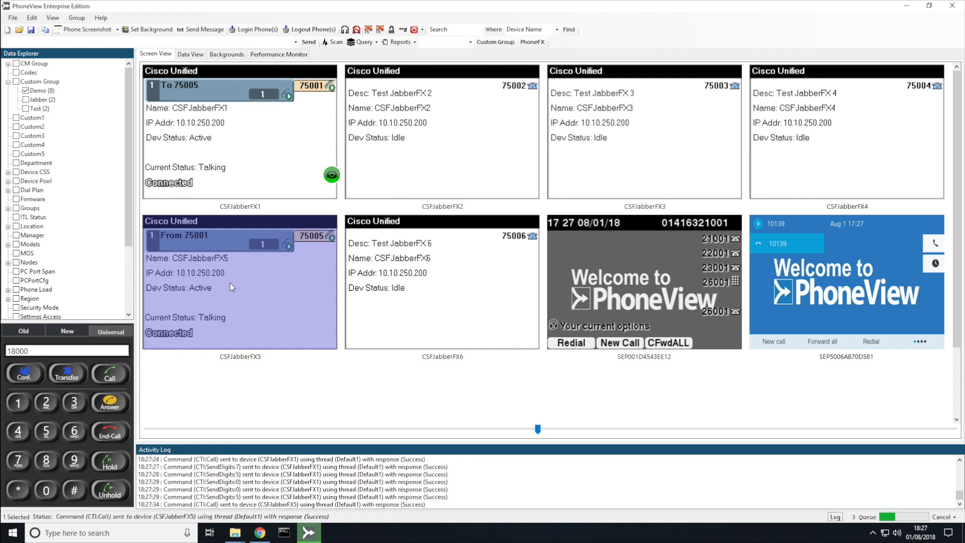
# Answer the CSFJabberFX1 call to 75005 on CSFJabberFX5
pyautogui.click(109, 462)
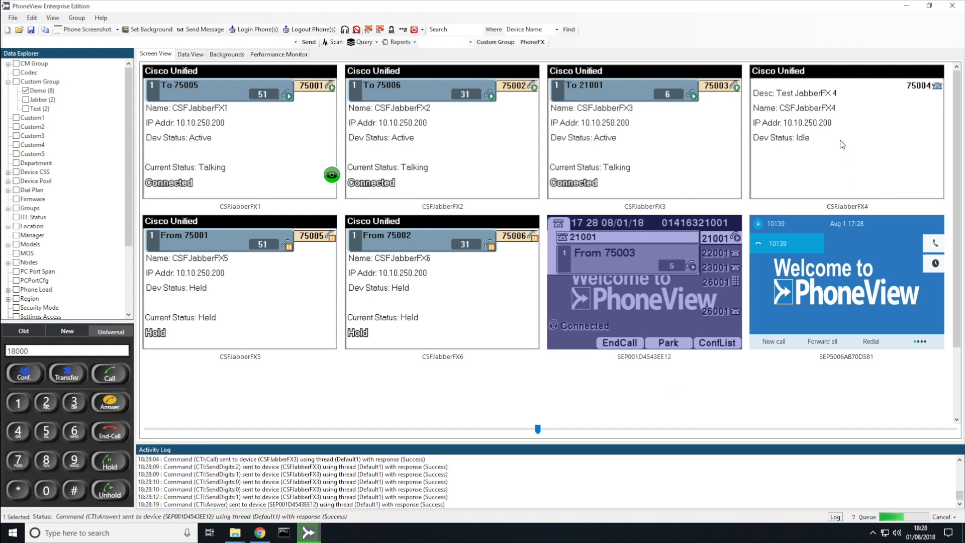
# Call 10139 from CSFJabberFX4 and answer it on the SEP5006AB70D581 phone
pyautogui.click(845, 136)
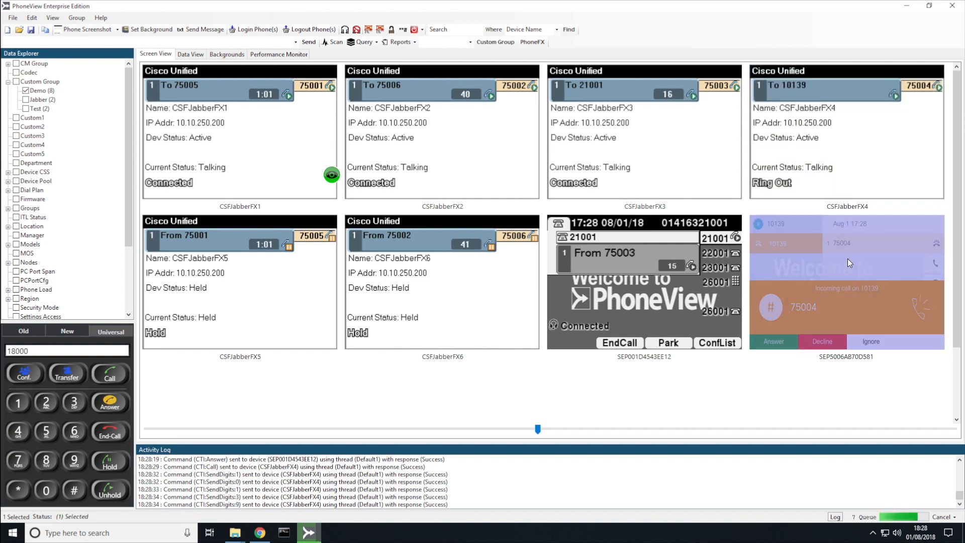
pyautogui.click(773, 342)
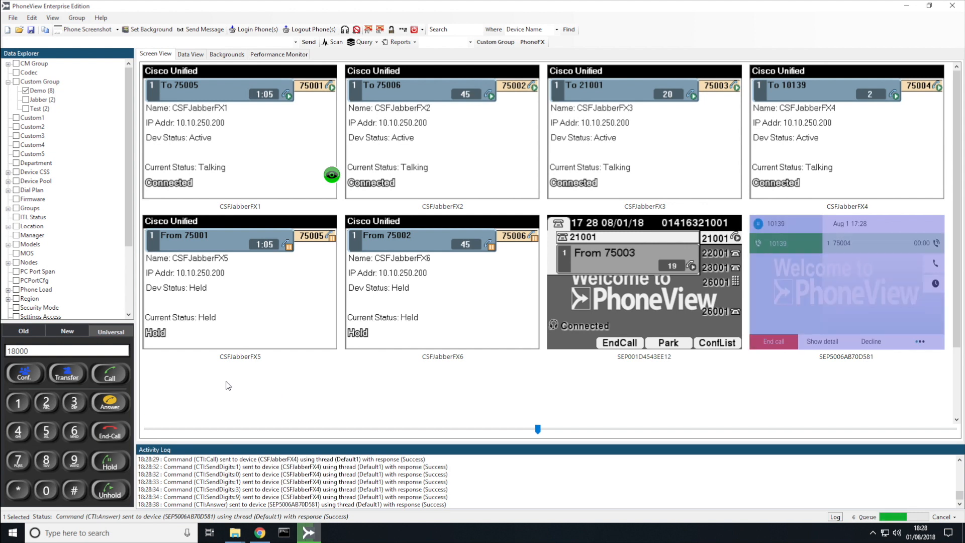
pyautogui.moveTo(225, 382)
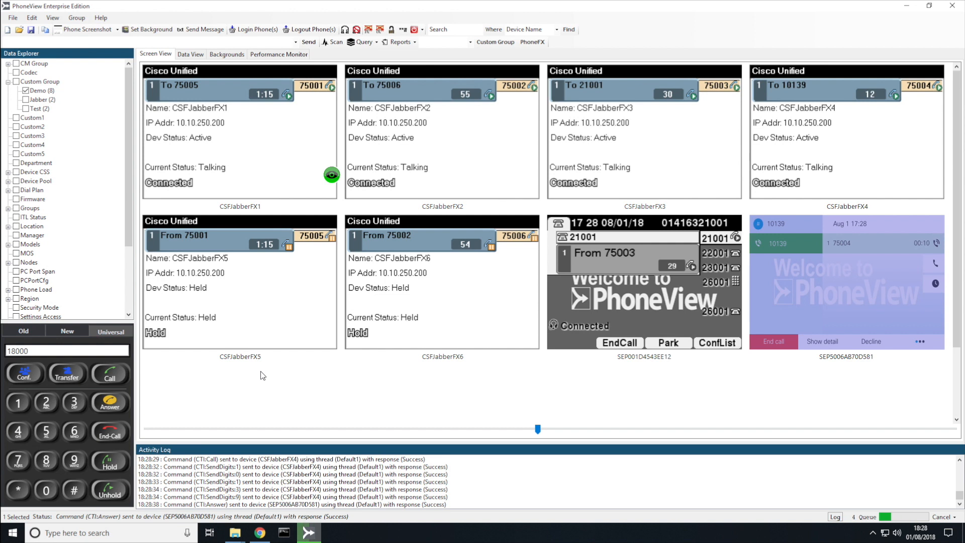
pyautogui.moveTo(251, 378)
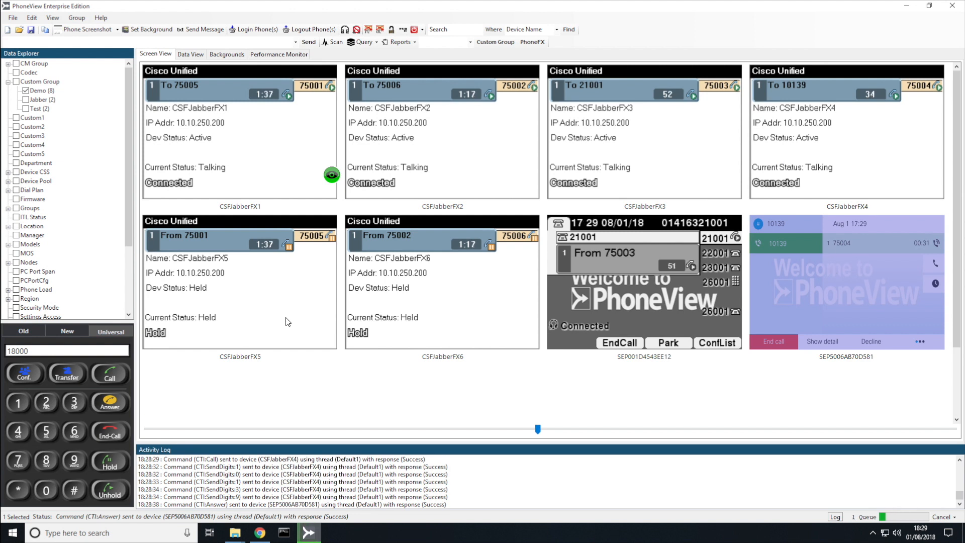
pyautogui.moveTo(256, 341)
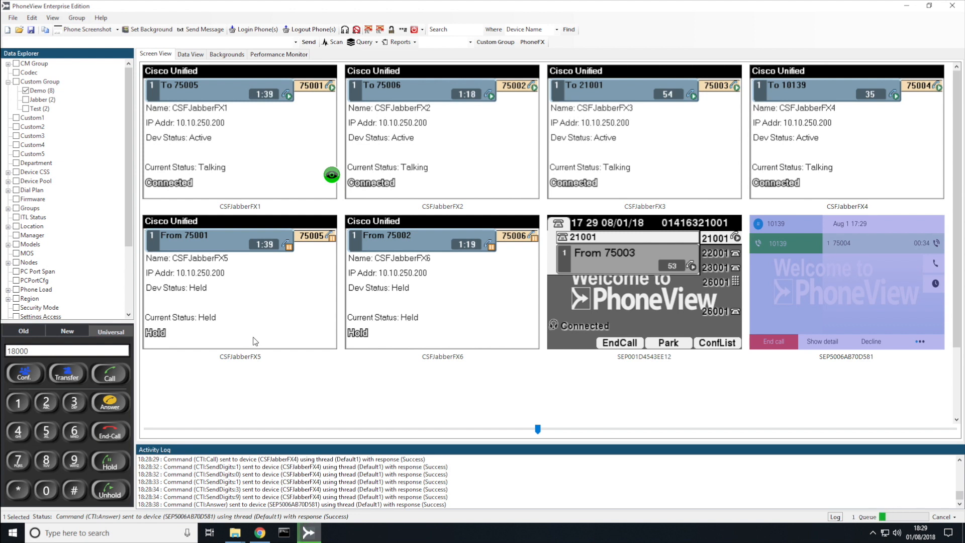
pyautogui.moveTo(255, 392)
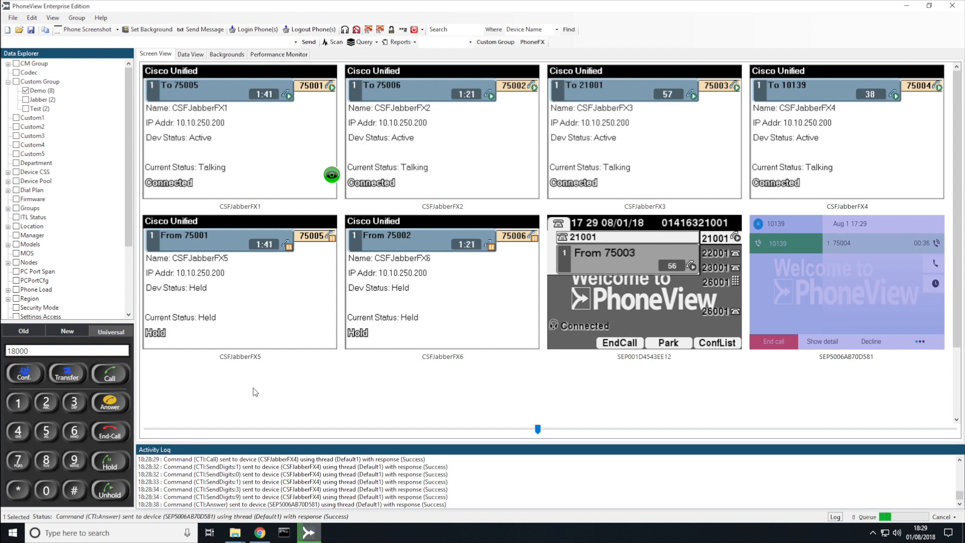